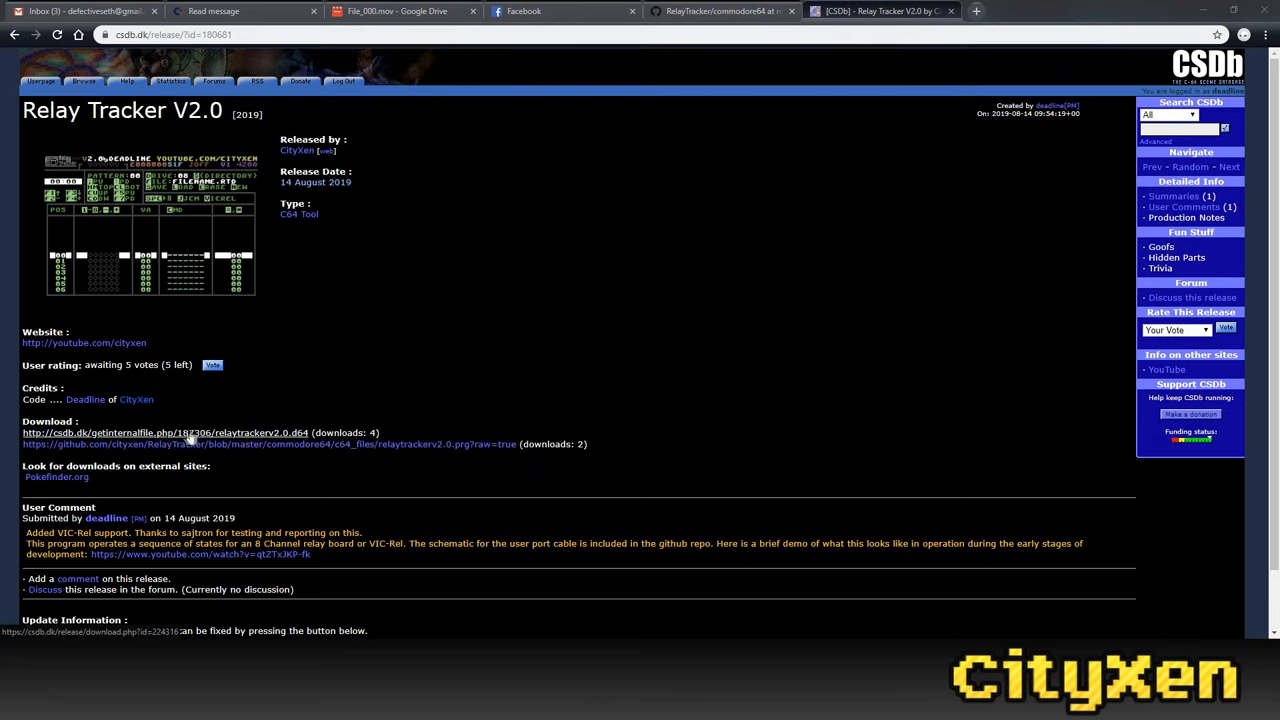
mouse_move(191, 437)
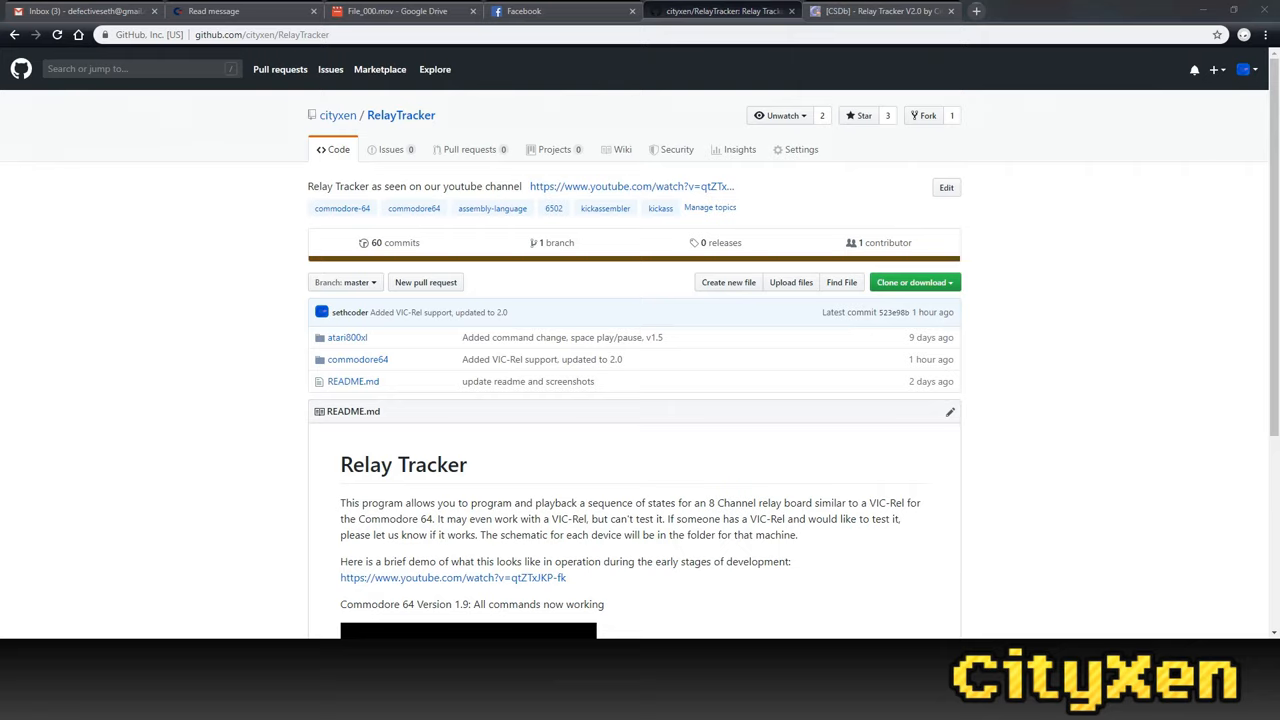
mouse_move(460, 348)
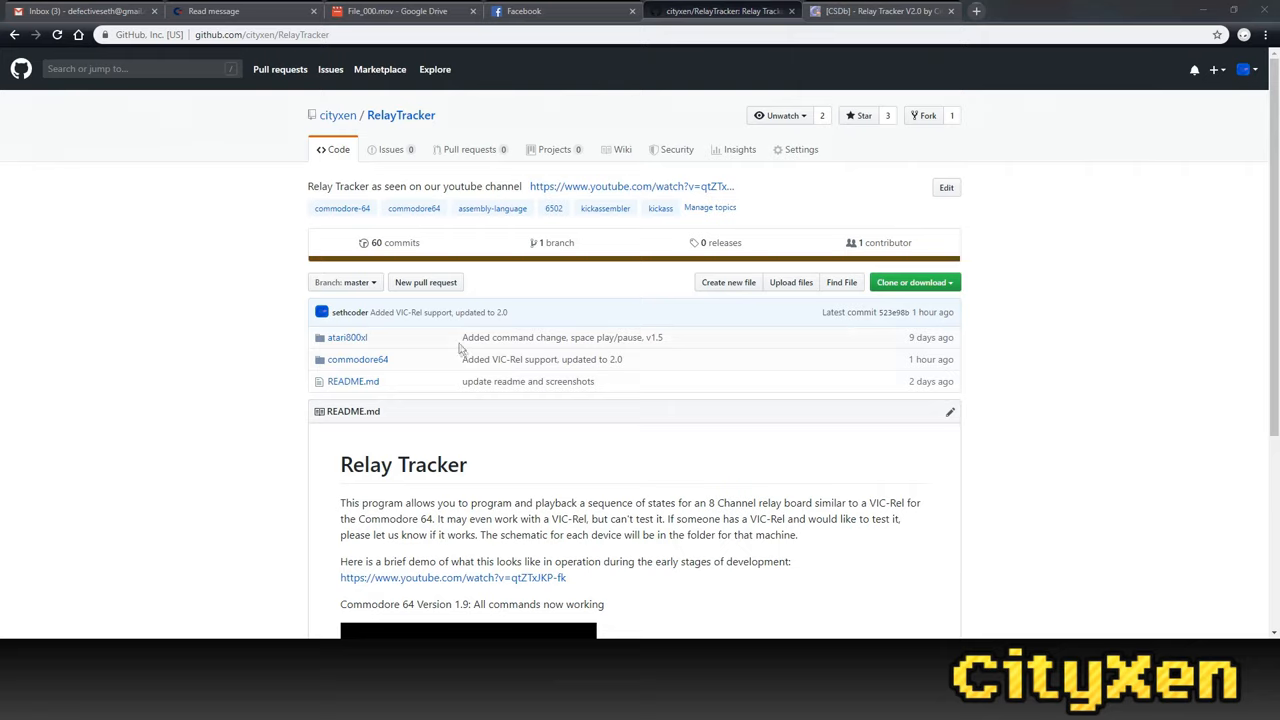
Open the commodore64 folder in the RelayTracker GitHub repository.
click(358, 359)
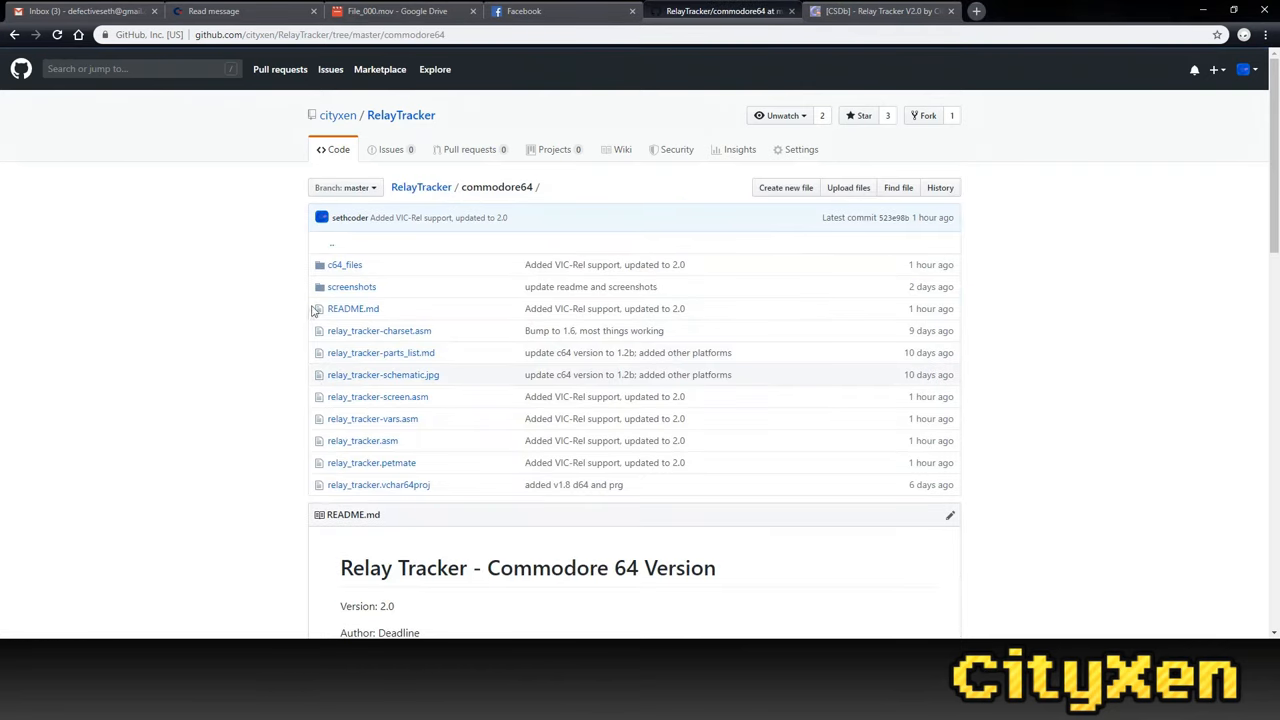
mouse_move(344, 264)
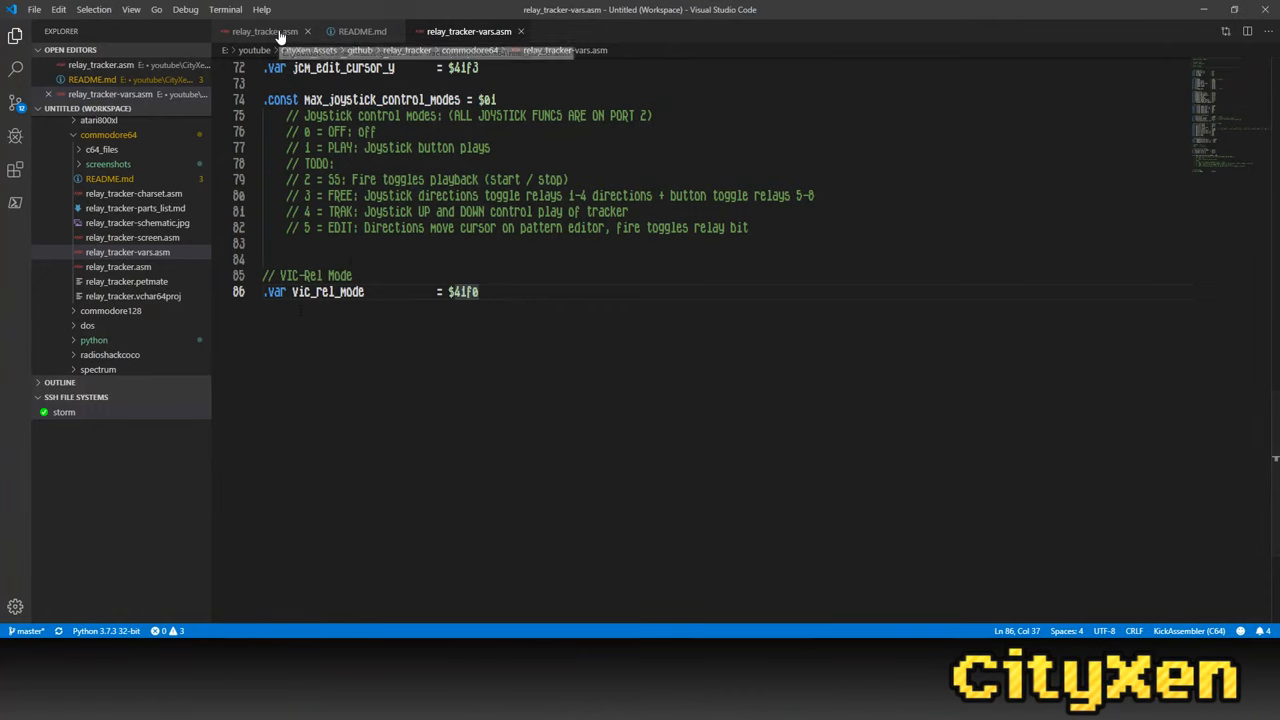
Switch to relay_tracker.asm and select the DrawRelays macro name that reads vic_rel_mode.
click(265, 31)
text(DrawRe)
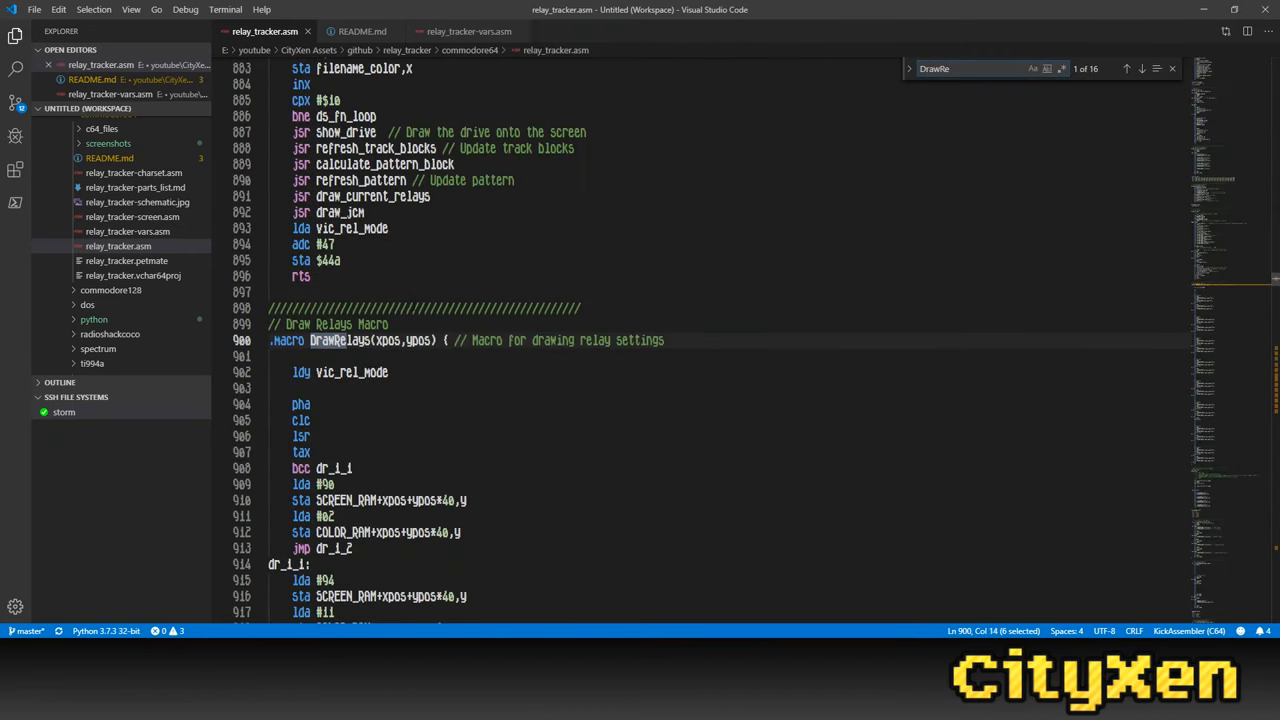
double_click(351, 372)
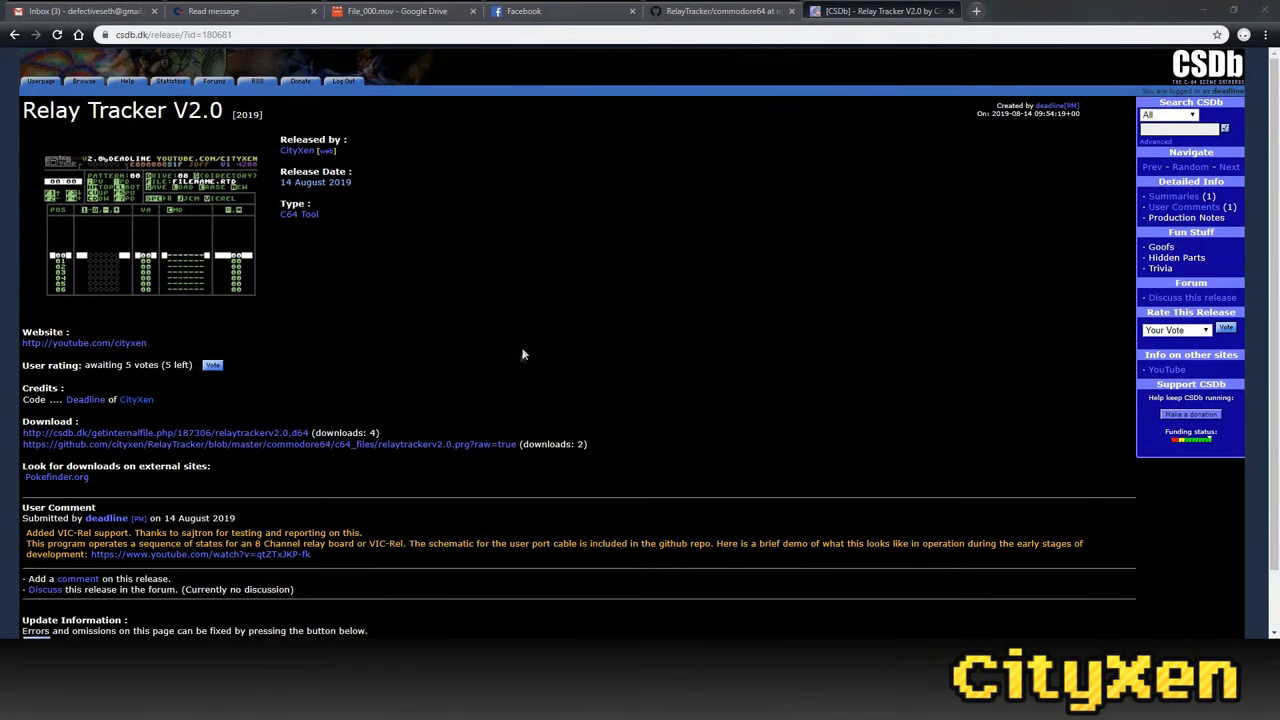
mouse_move(195, 444)
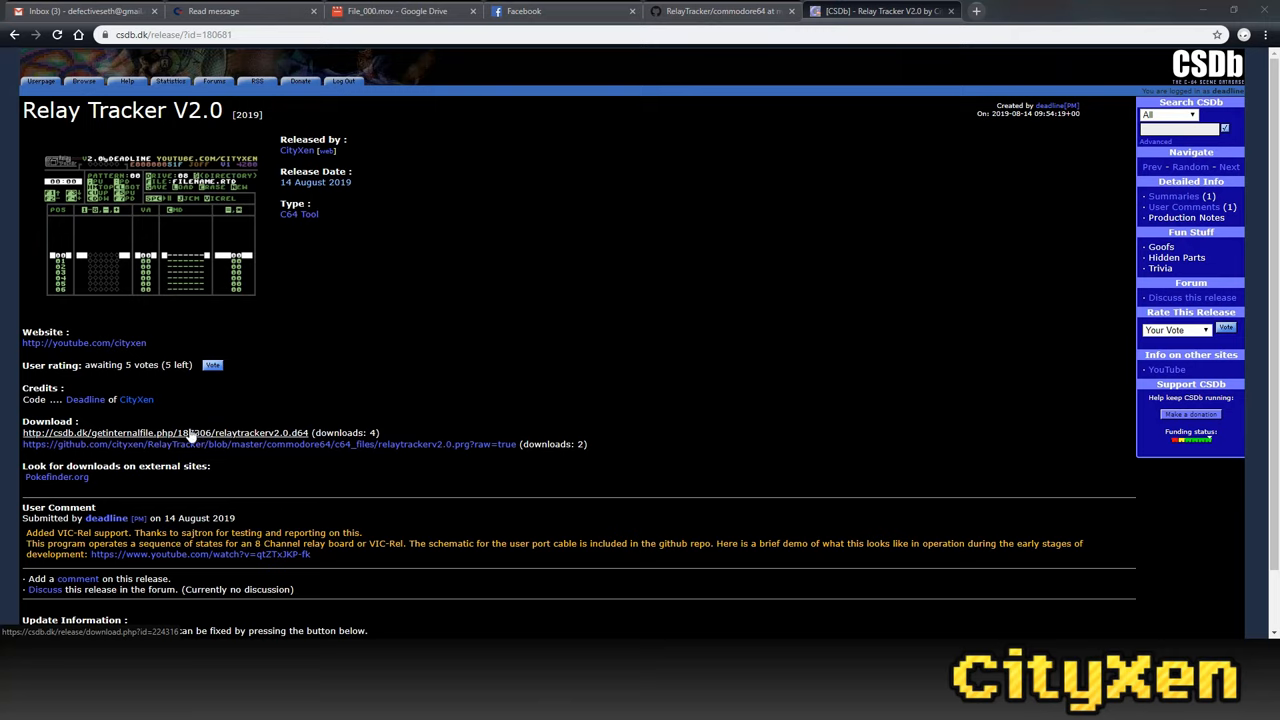
mouse_move(214, 400)
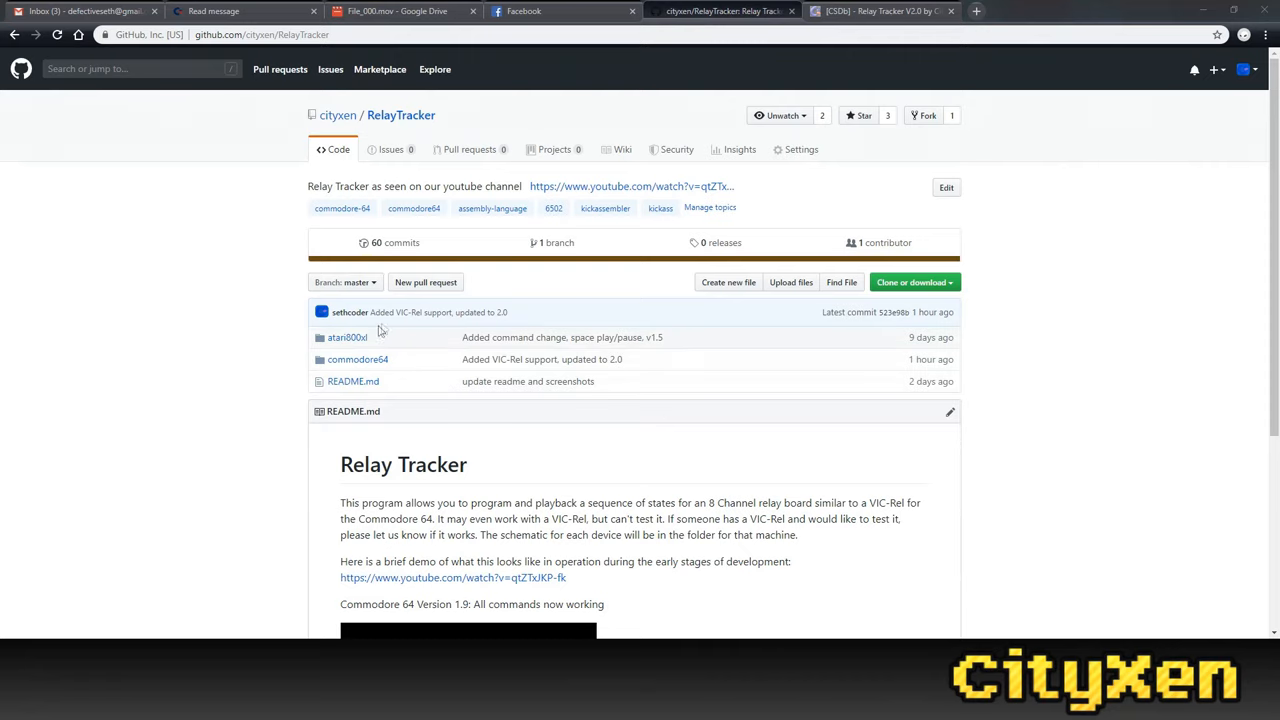
Browse commodore64 into c64_files to list the relaytracker v1.8–v2.0 d64 and prg builds.
click(357, 359)
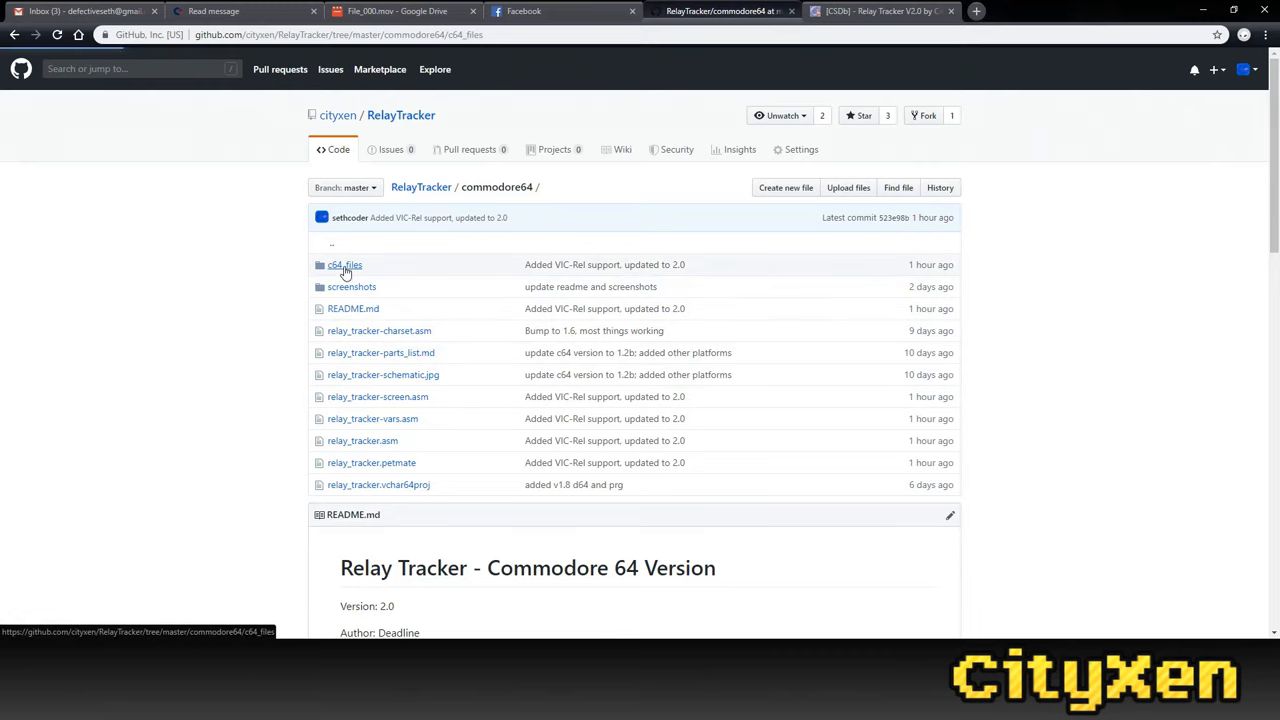
click(344, 264)
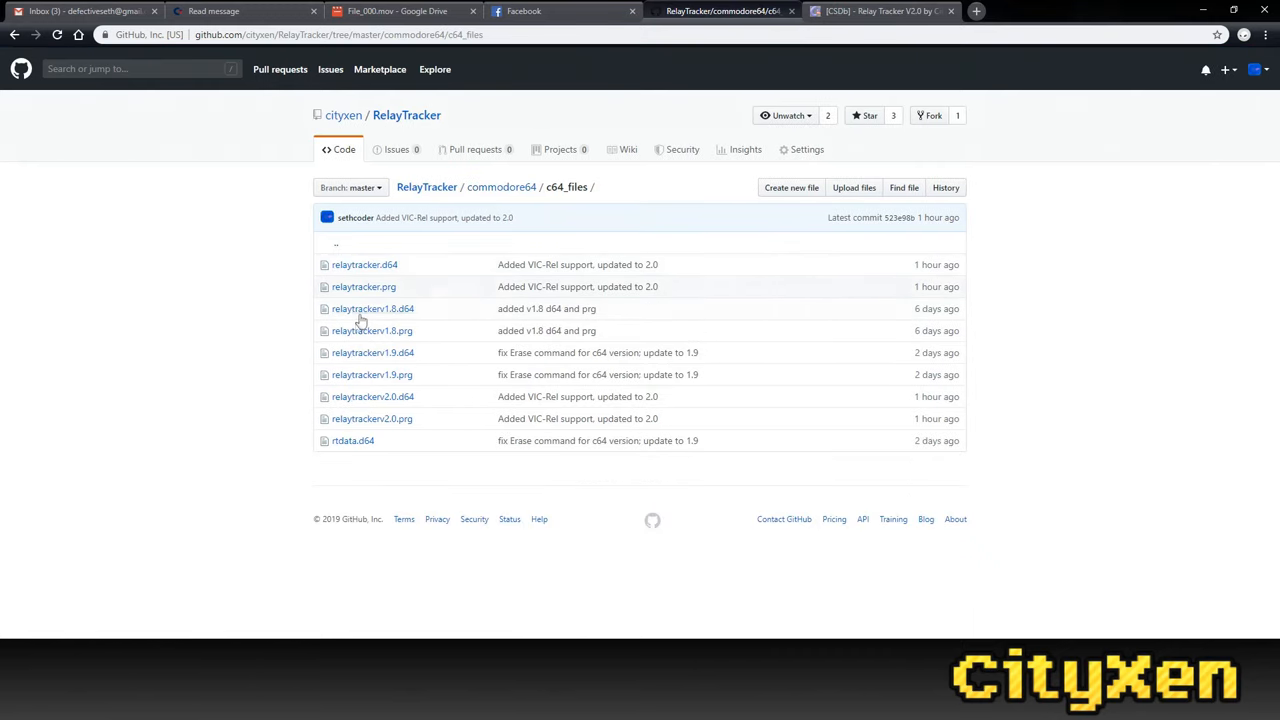